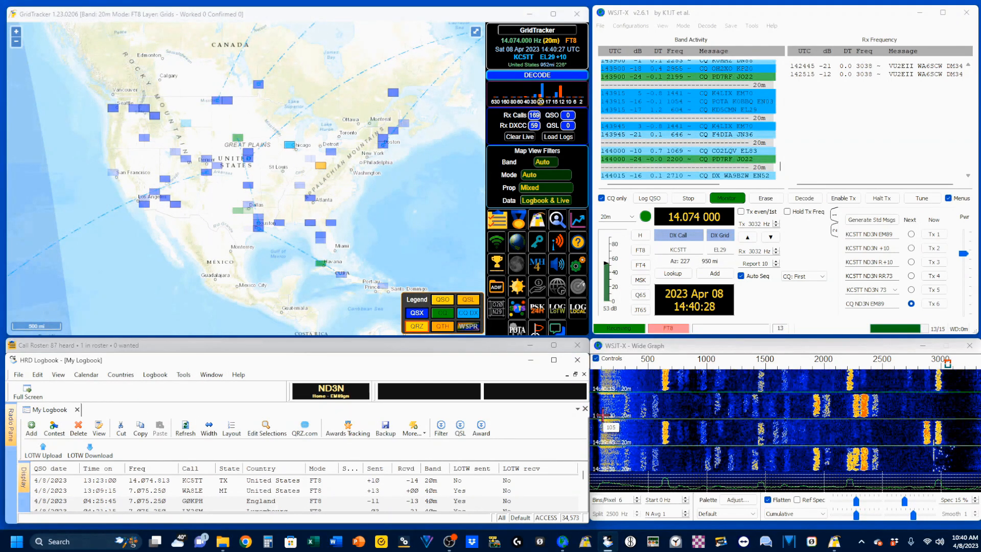
# - Show GridTracker's settings: UDP receive port 2240, forwarding to 127.0.0.1:2333
pyautogui.click(804, 198)
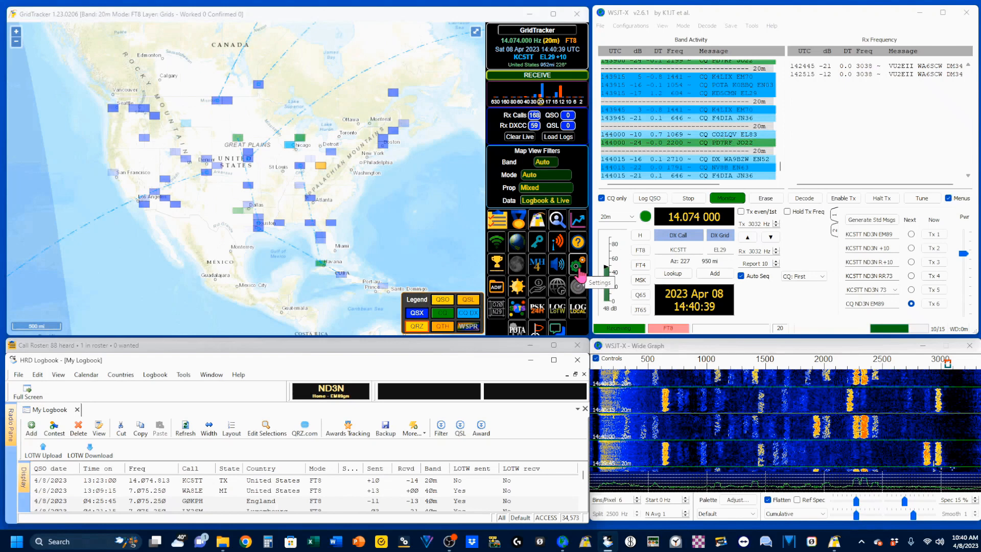
pyautogui.click(576, 285)
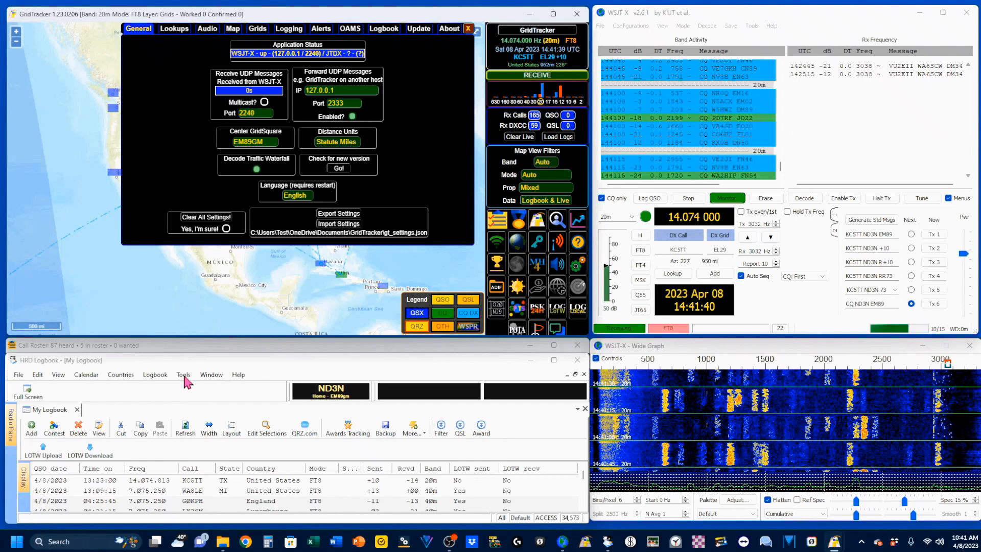
# - Show HRD Logbook's QSO Forwarding settings, receiving WSJT-X notifications on port 2333 into My Logbook
pyautogui.click(183, 374)
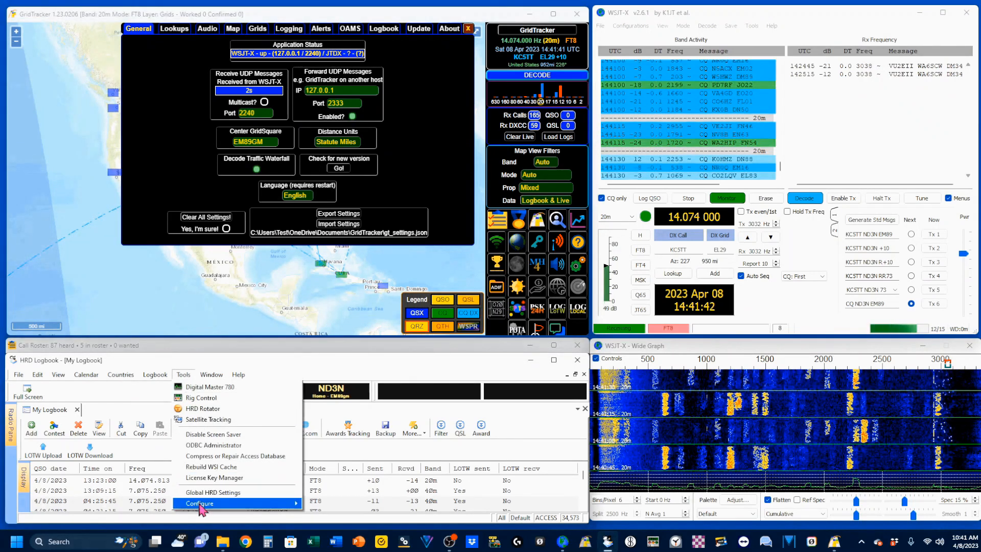
pyautogui.click(200, 503)
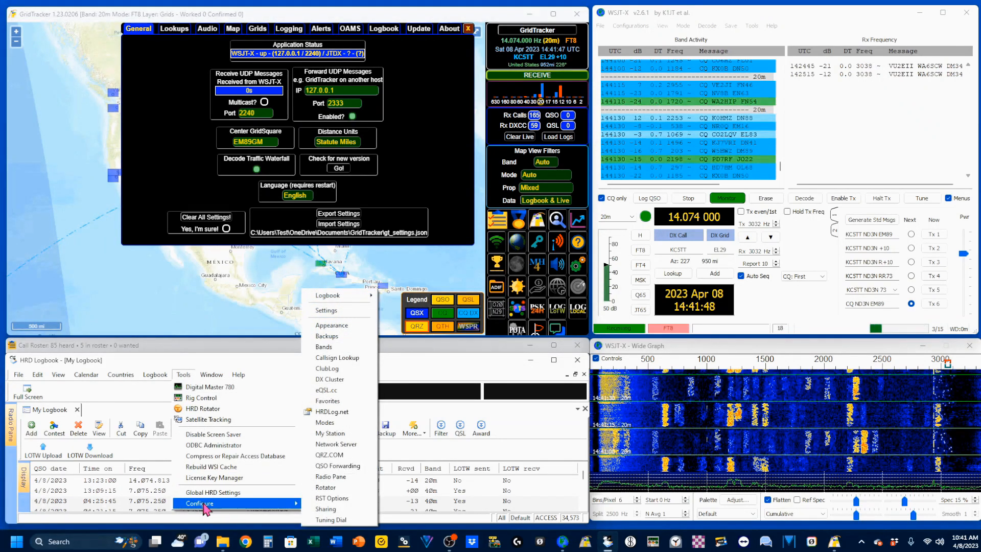
pyautogui.moveTo(325, 487)
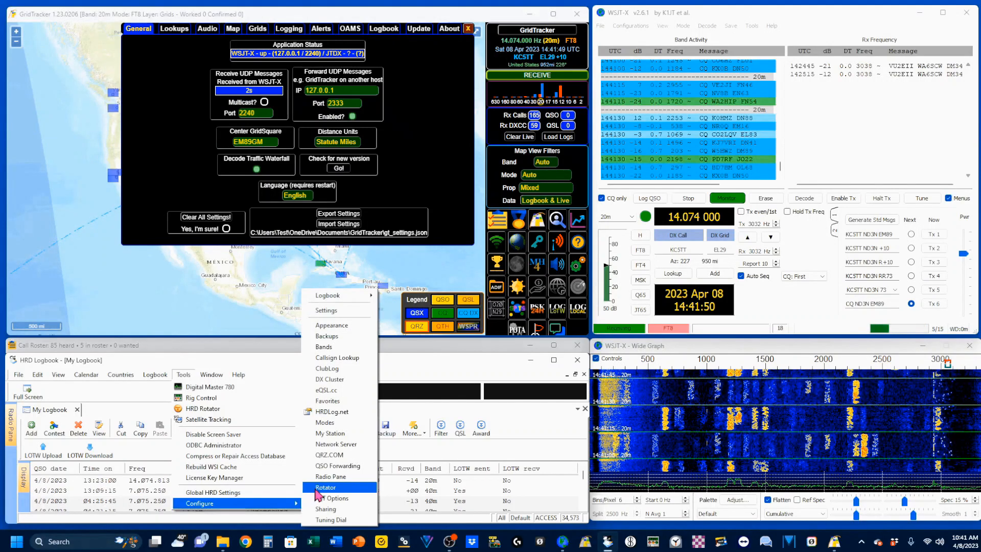
pyautogui.click(337, 466)
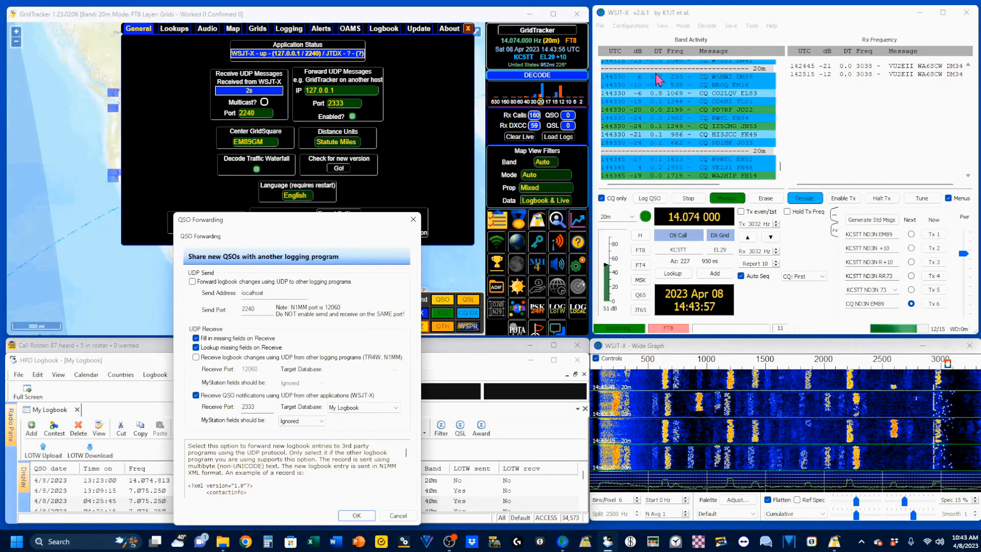
# - Show WSJT-X's Reporting settings: UDP server 127.0.0.1:2240, ADIF broadcast port 2333
pyautogui.click(601, 26)
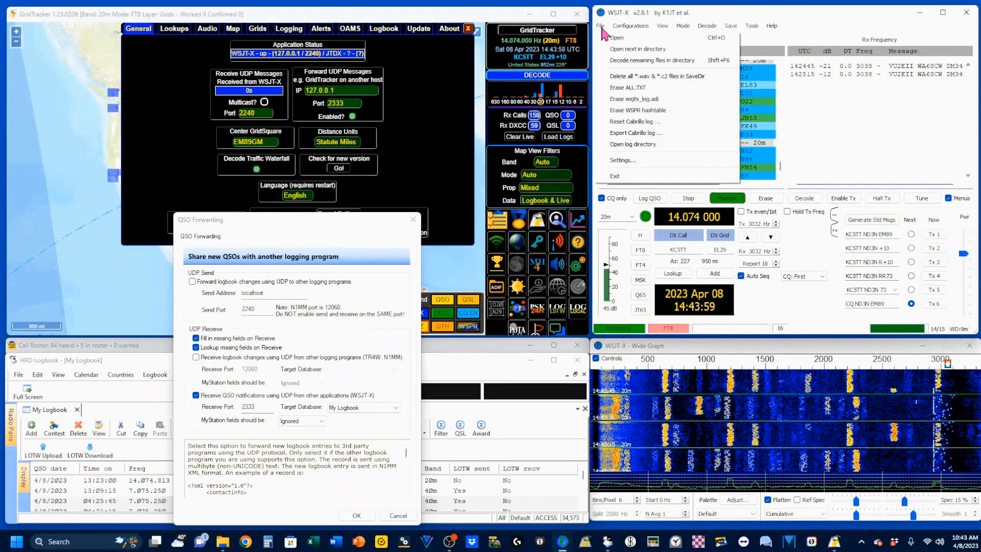
pyautogui.click(622, 159)
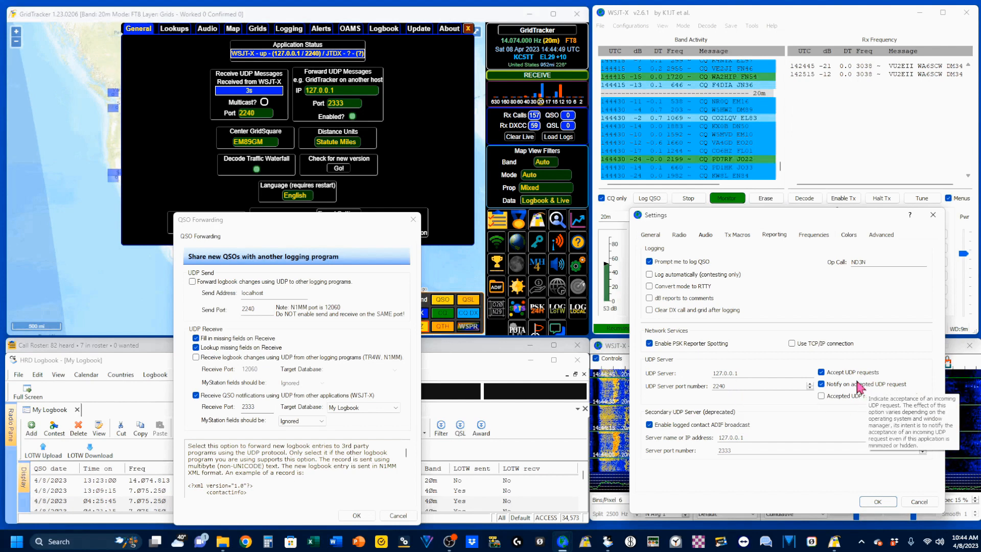
pyautogui.moveTo(873, 395)
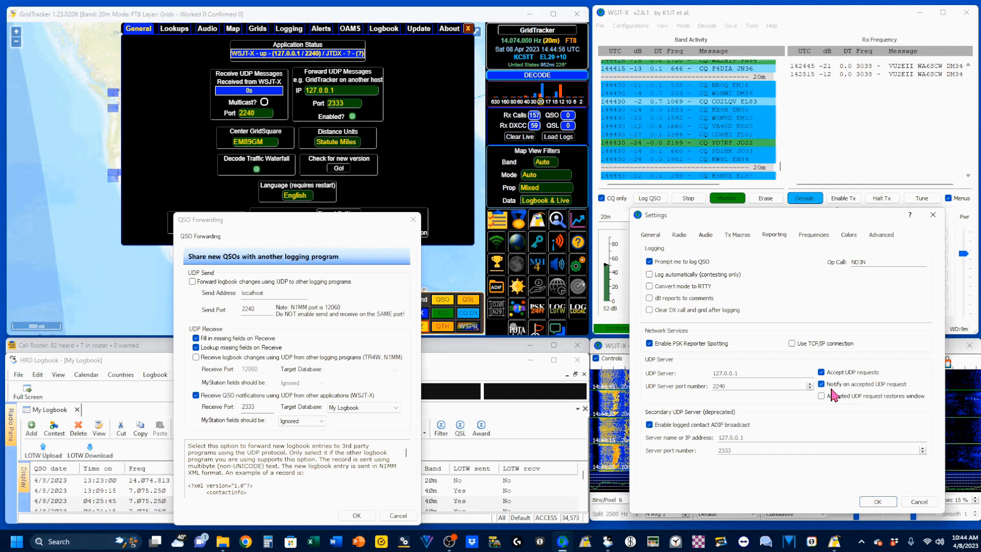
pyautogui.moveTo(869, 396)
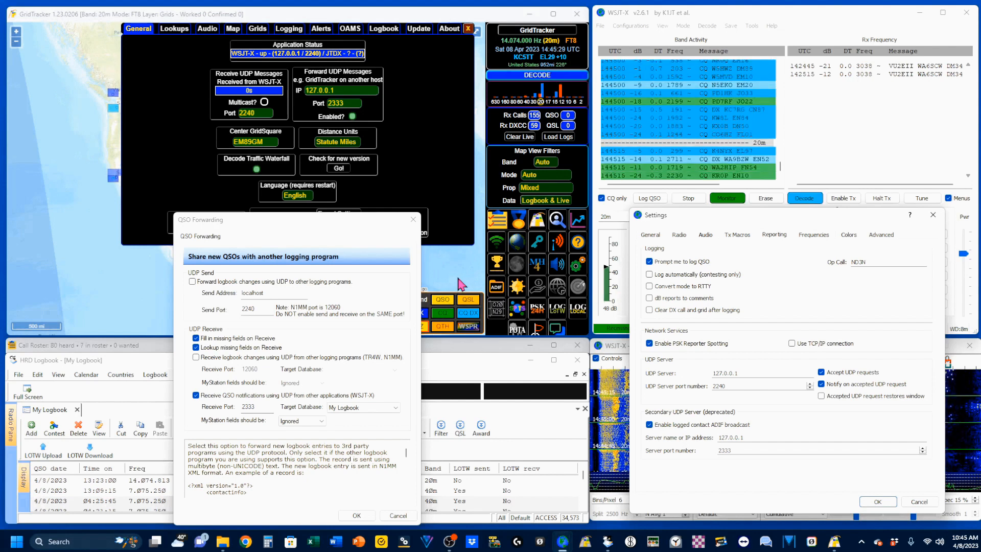
pyautogui.click(805, 198)
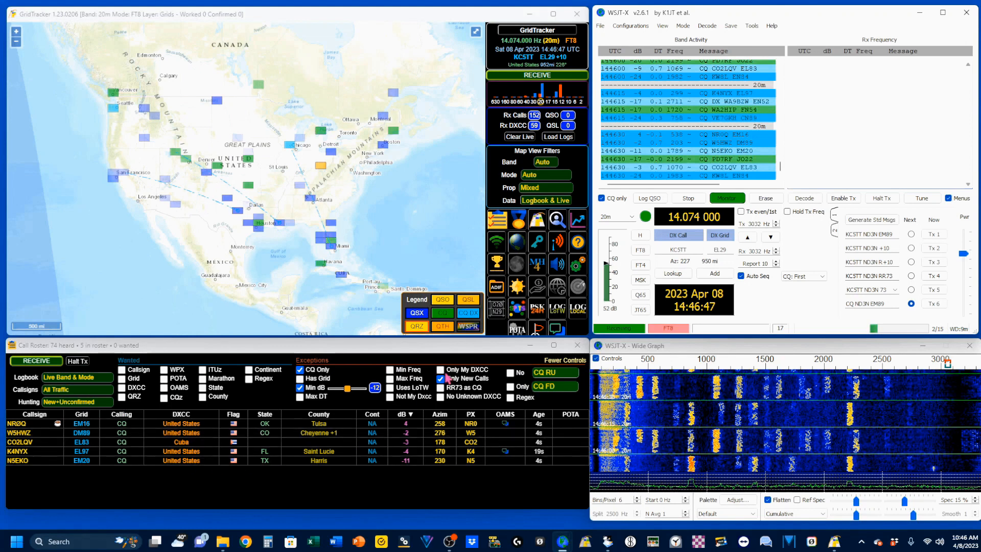
pyautogui.moveTo(694, 102)
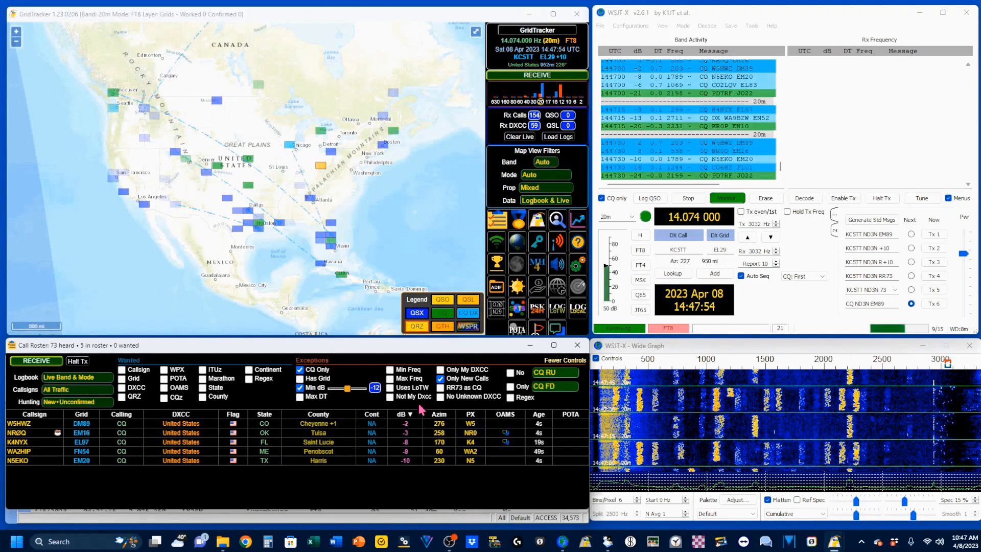
pyautogui.moveTo(628, 286)
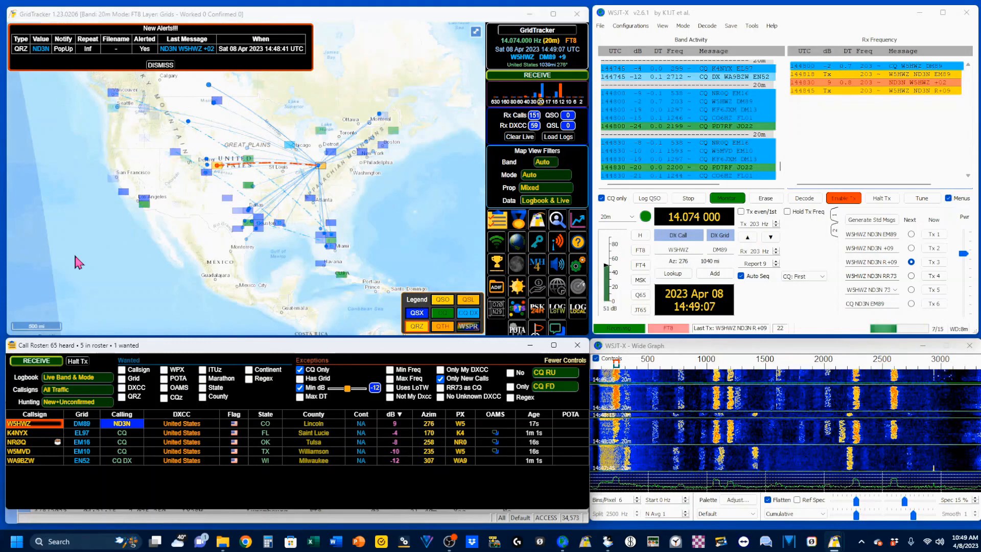
pyautogui.click(649, 198)
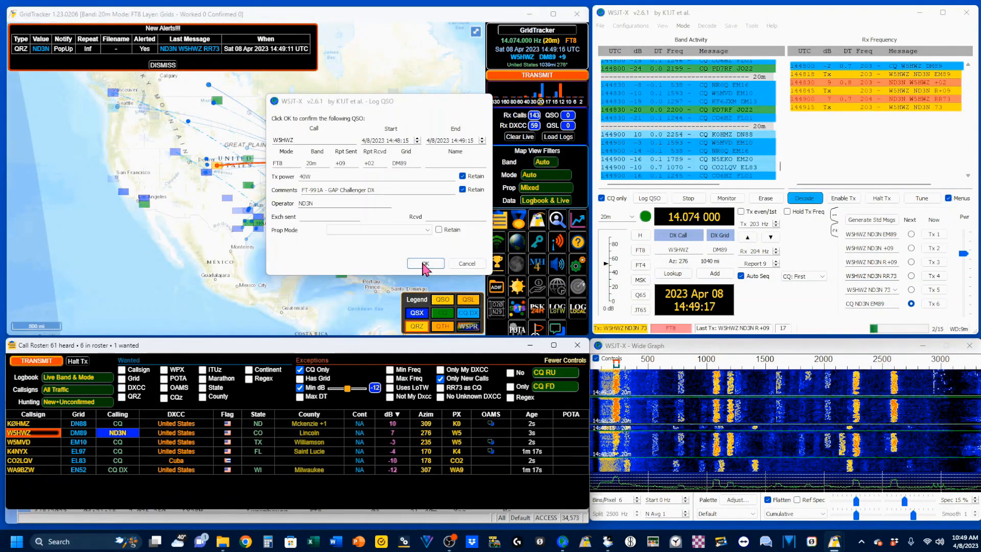
pyautogui.click(426, 263)
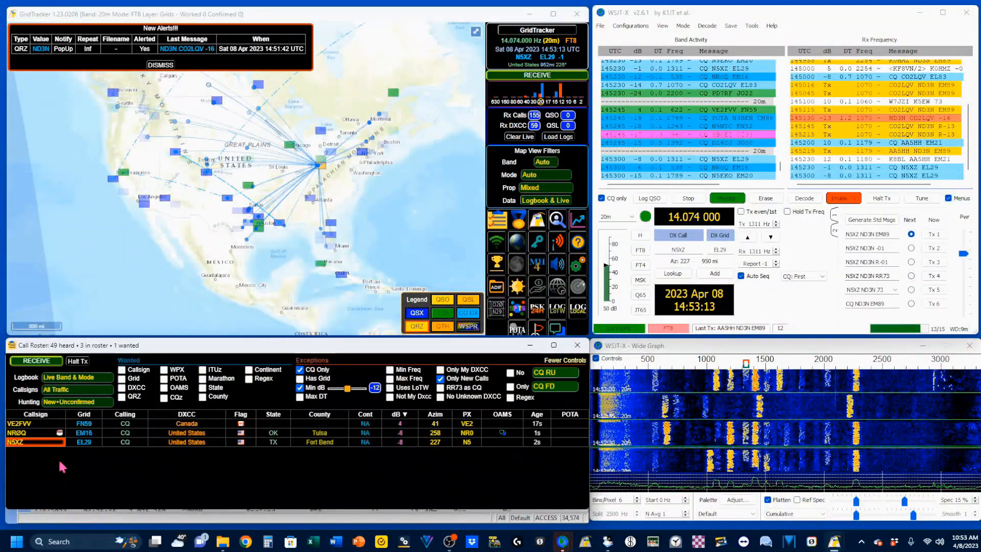